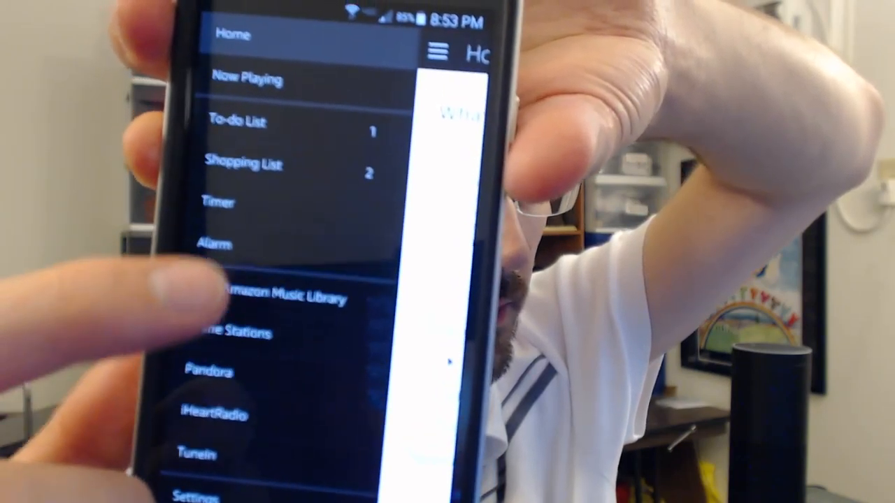
{"action": "scroll", "scroll_direction": "down", "scroll_amount": 3}
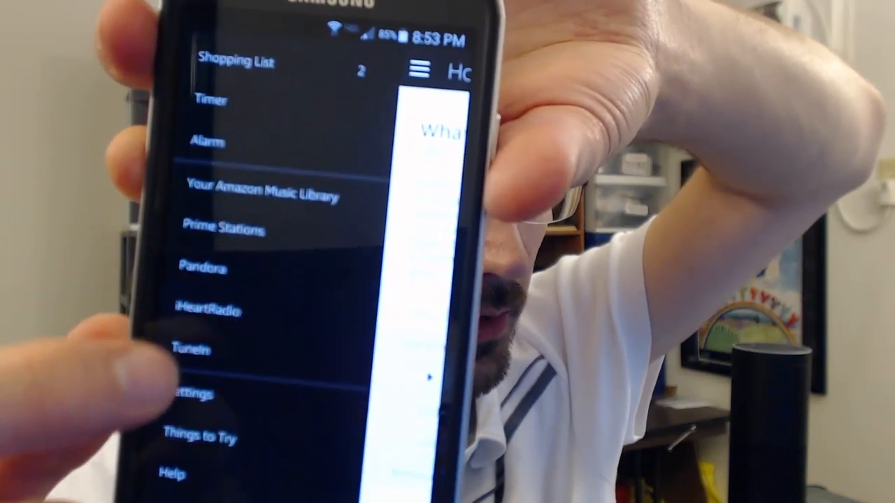